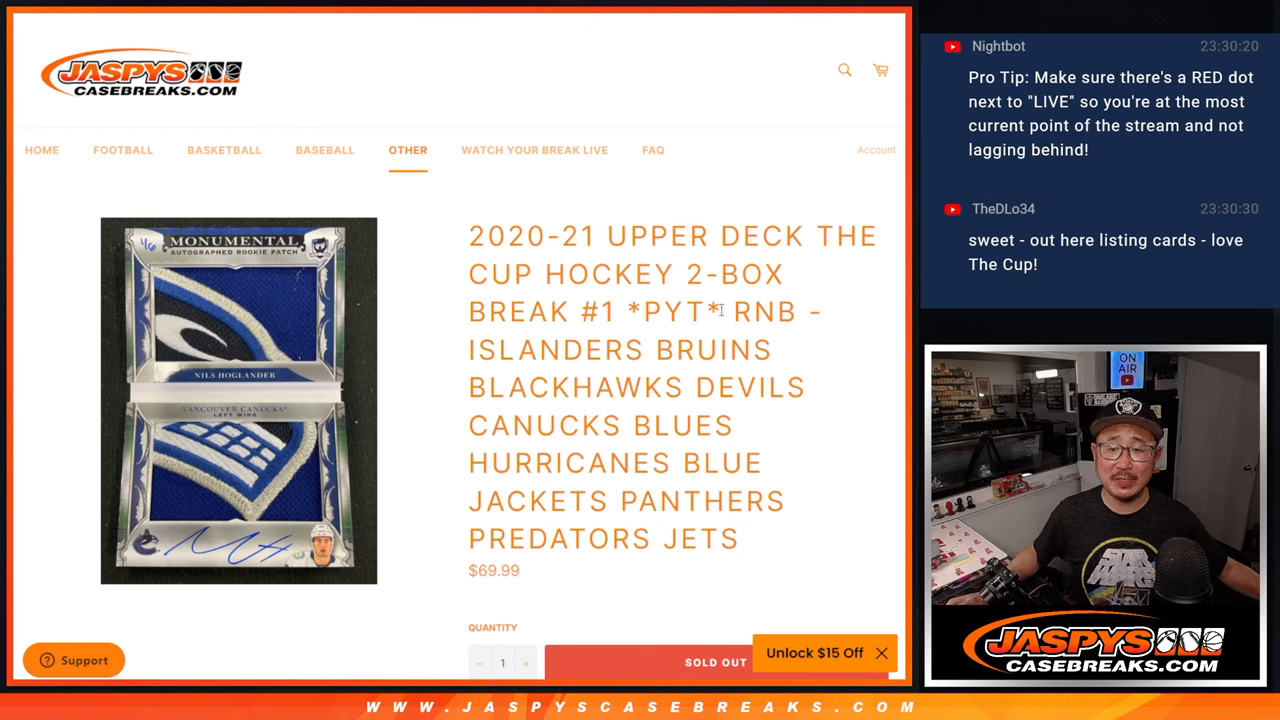
# Review the break title and page in RANDOM.ORG, then select two dice in the Dice Roller.
pyautogui.moveTo(472, 236); pyautogui.dragTo(725, 311)
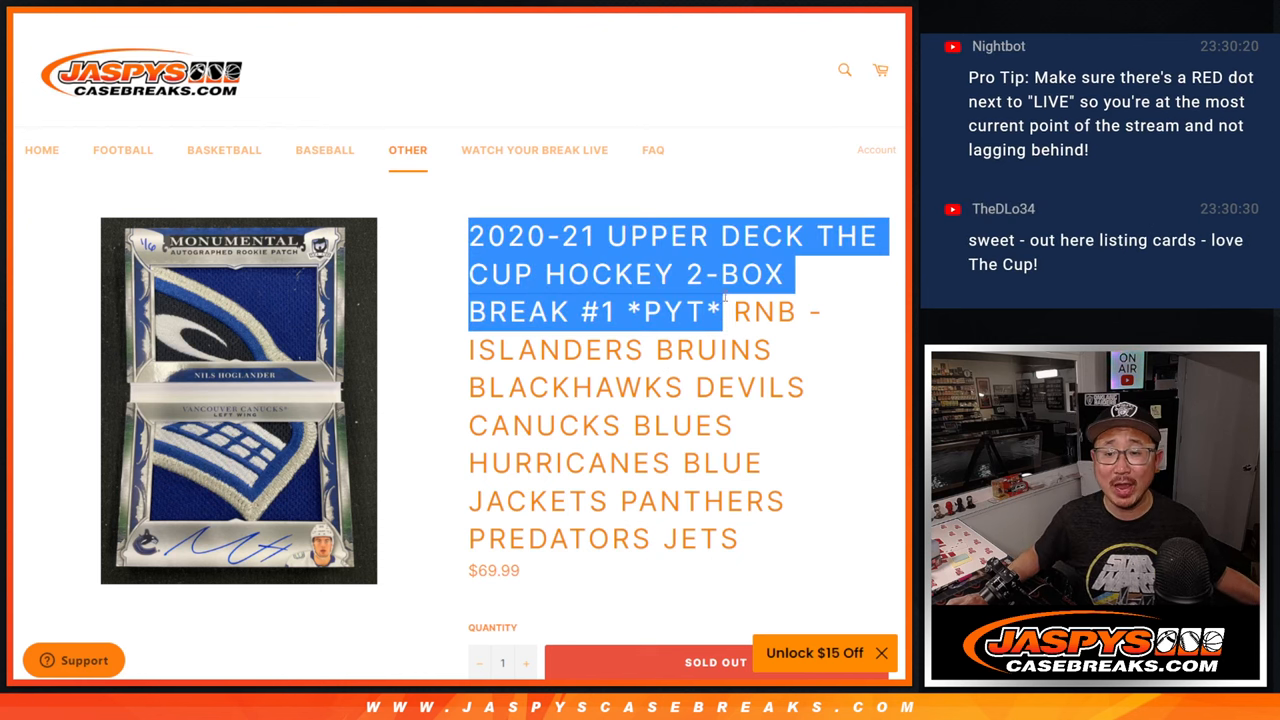
pyautogui.click(465, 358)
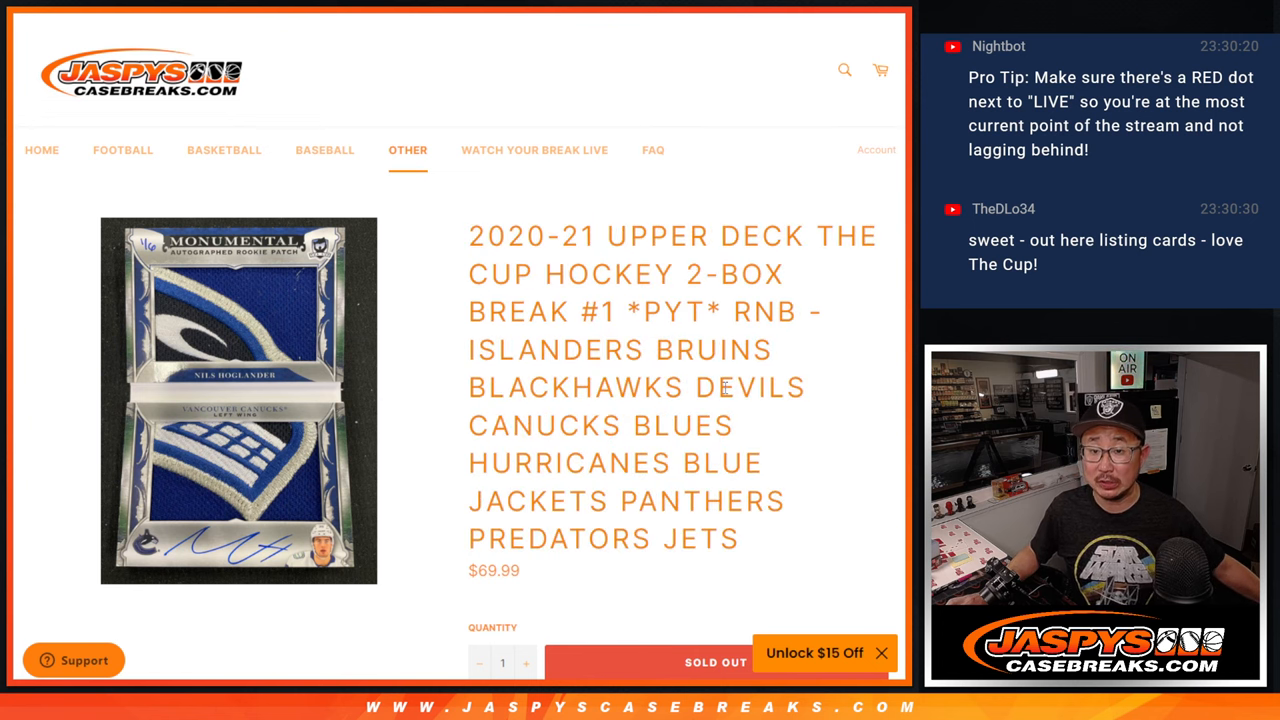
pyautogui.scroll(-3)
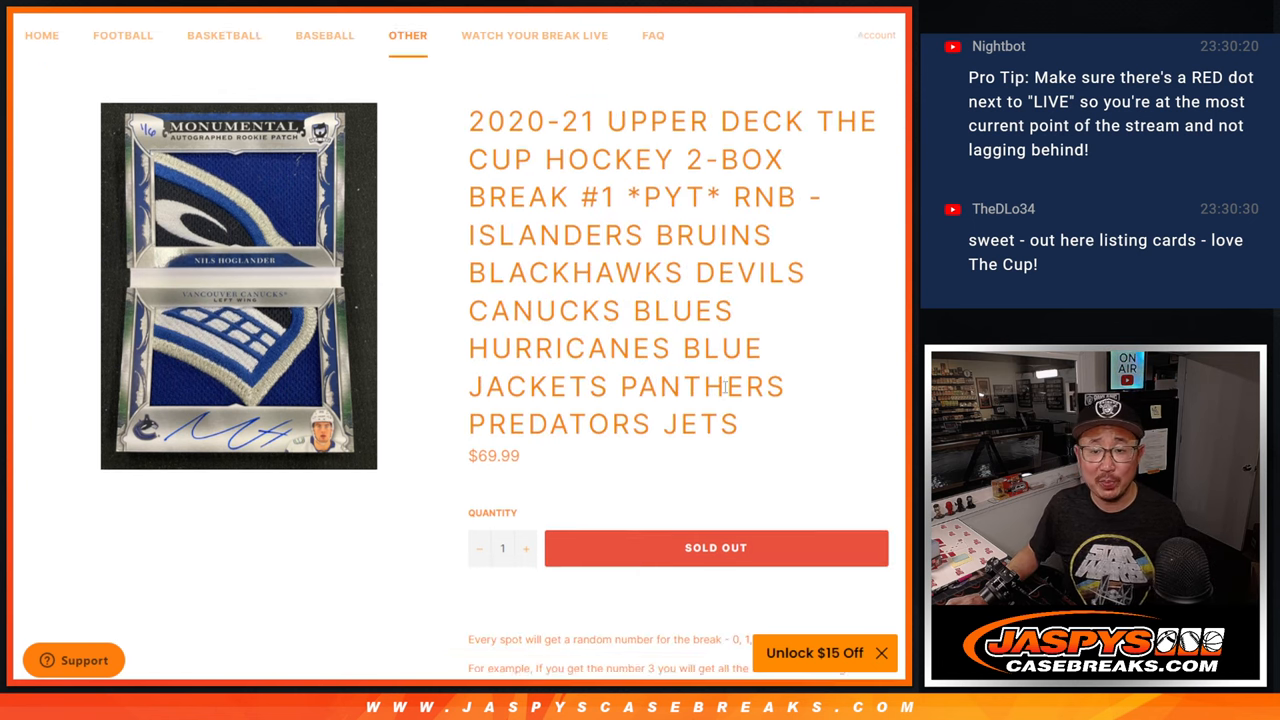
pyautogui.scroll(-3)
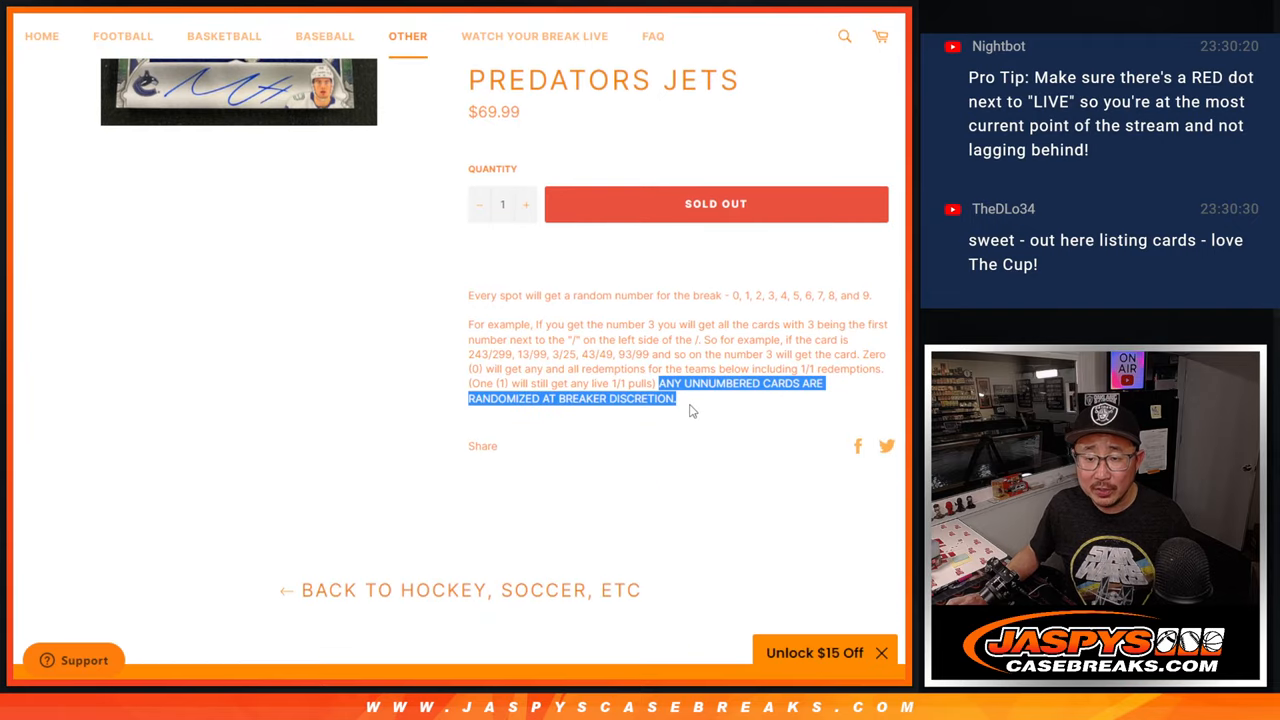
pyautogui.scroll(3)
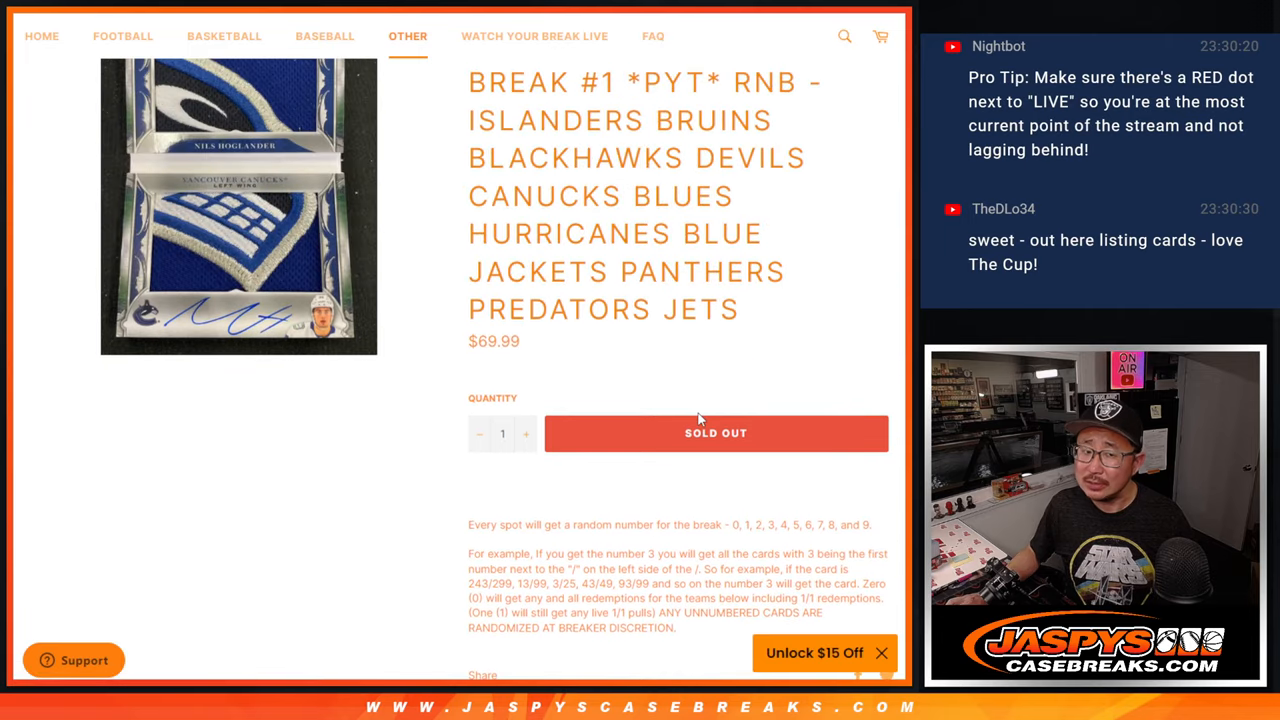
pyautogui.scroll(3)
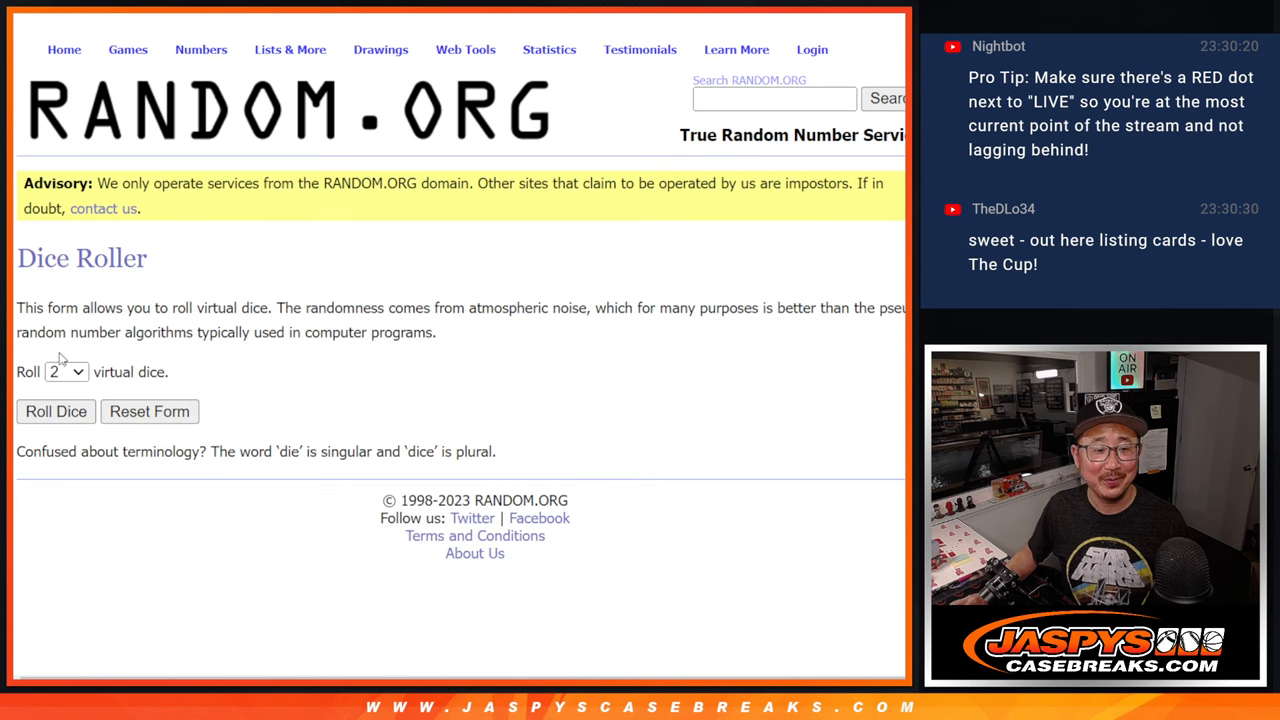
pyautogui.click(55, 411)
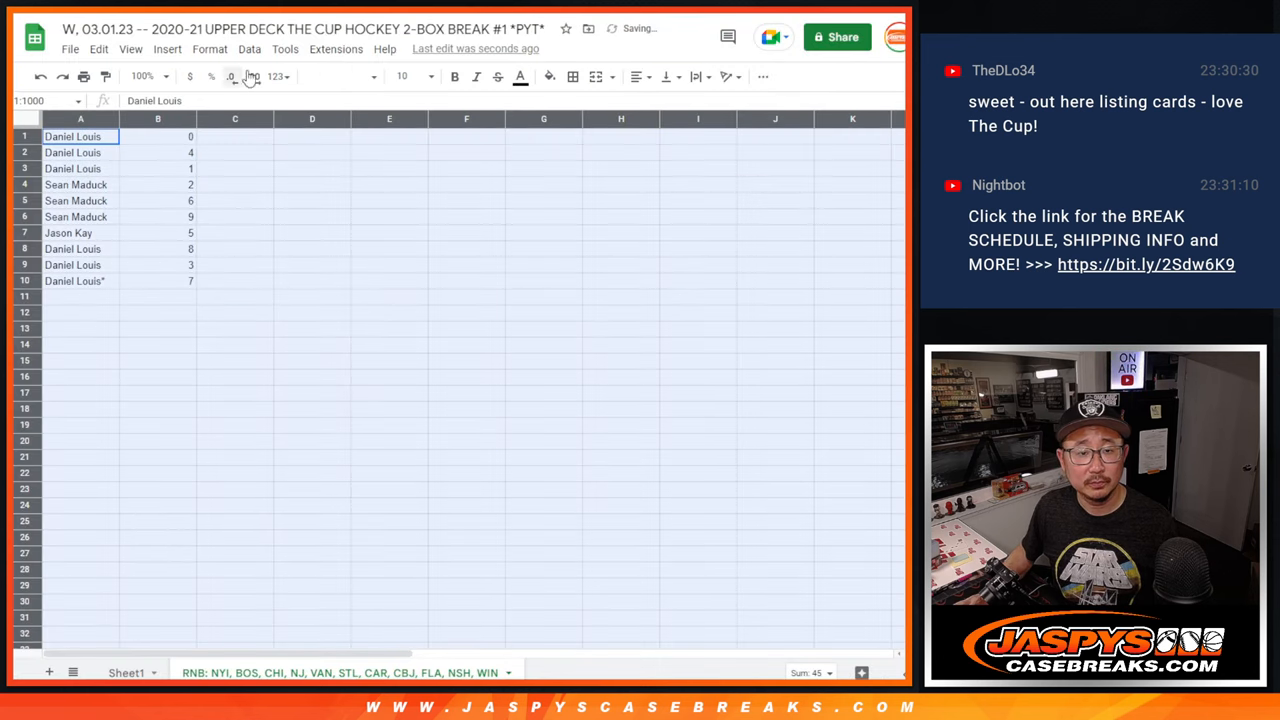
# Set the breakers' names and numbers to font size 14.
pyautogui.click(404, 76)
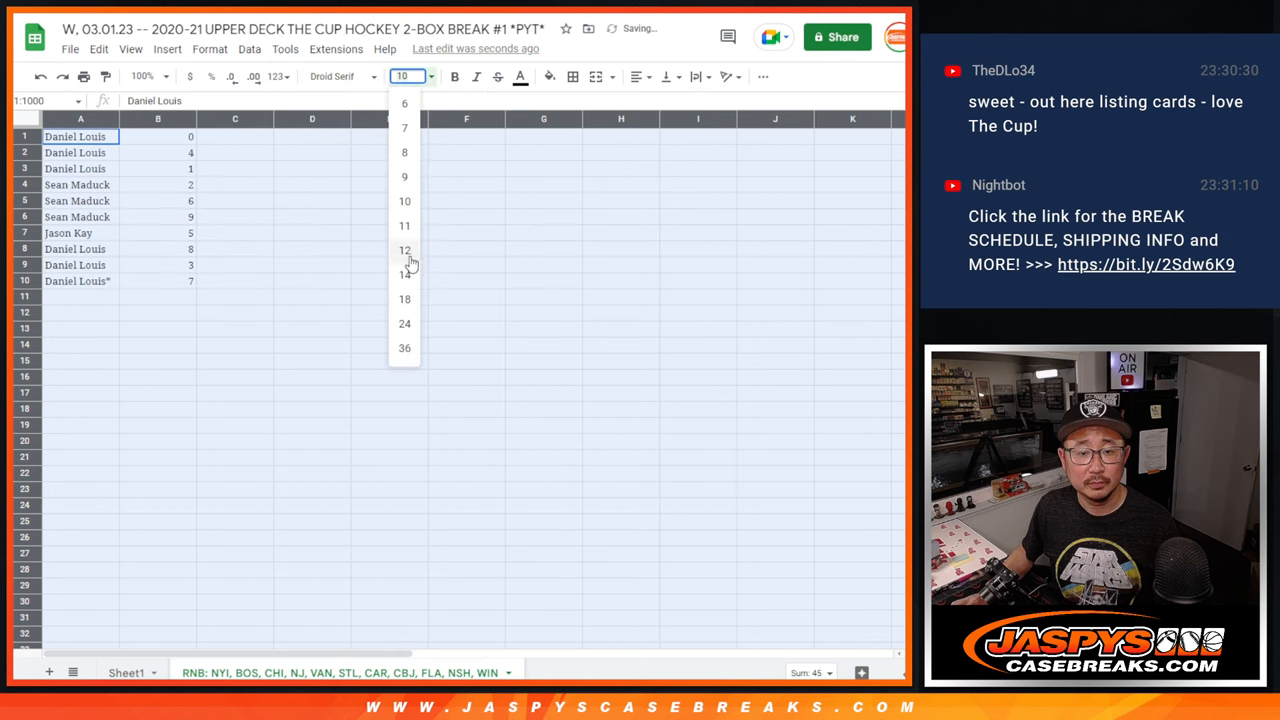
pyautogui.click(404, 274)
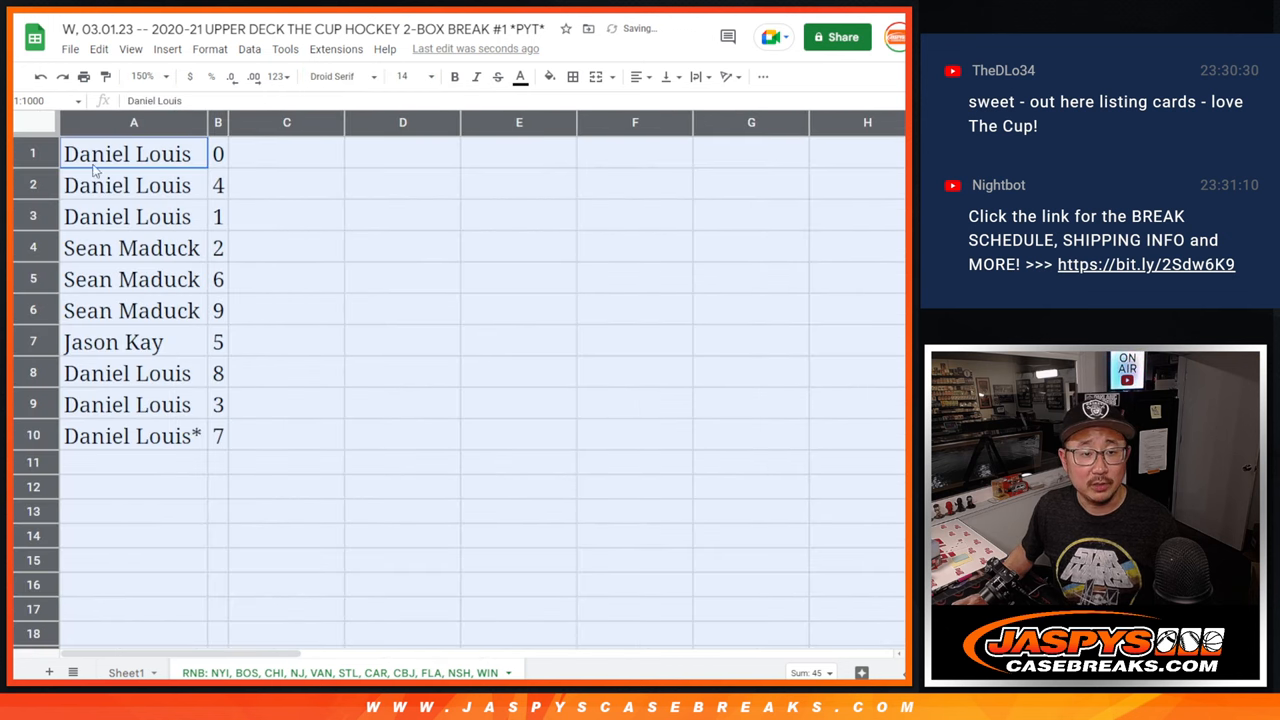
pyautogui.click(127, 216)
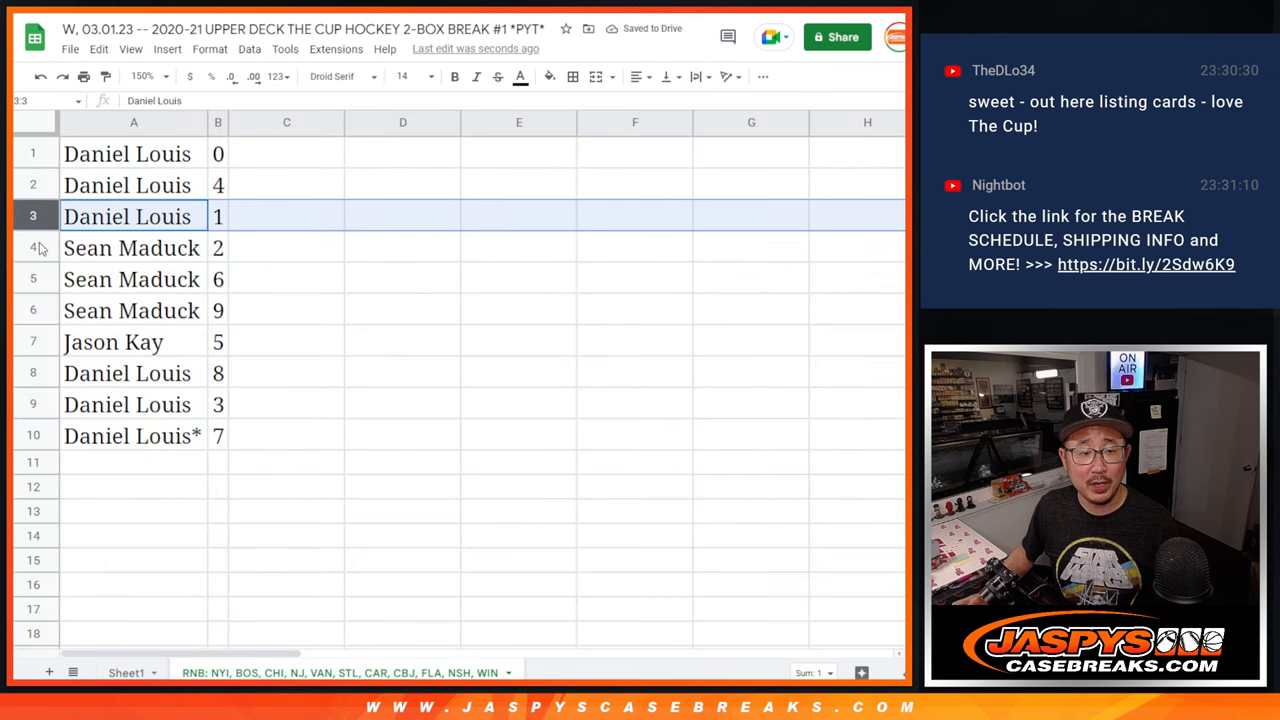
pyautogui.click(113, 342)
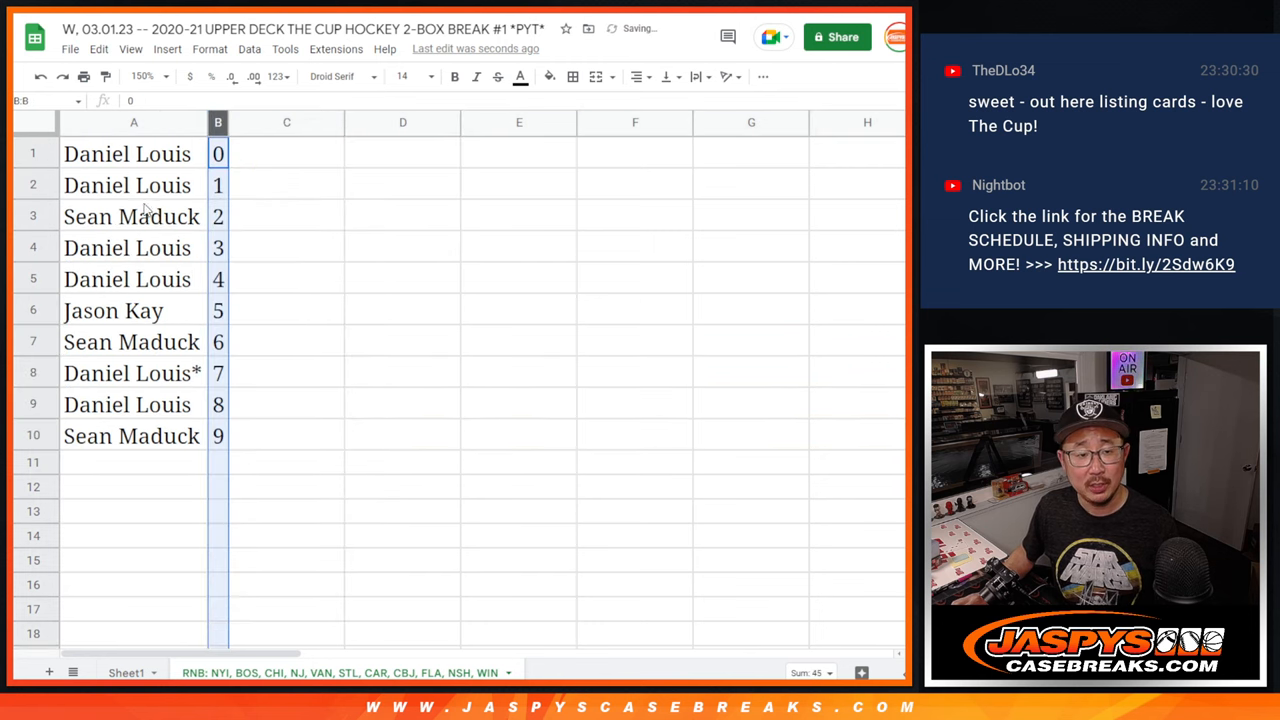
# Apply All borders to the sorted, centered list and deselect to check it.
pyautogui.click(573, 76)
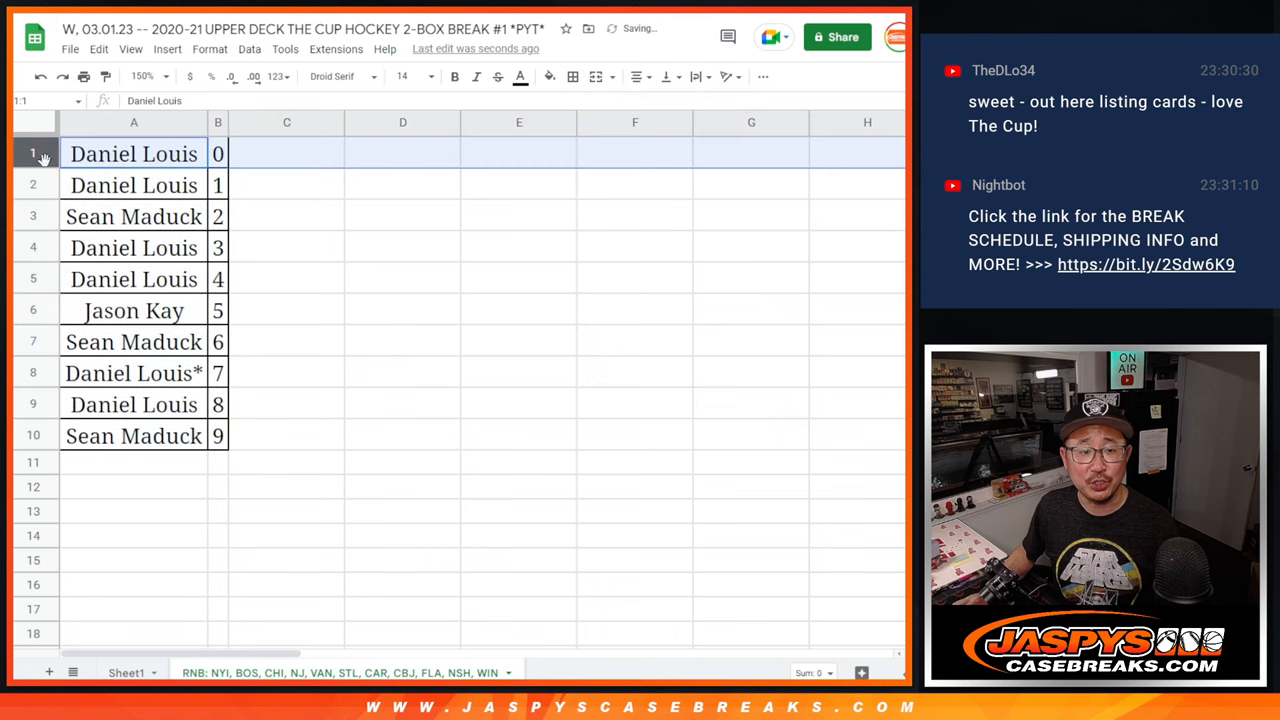
pyautogui.click(287, 153)
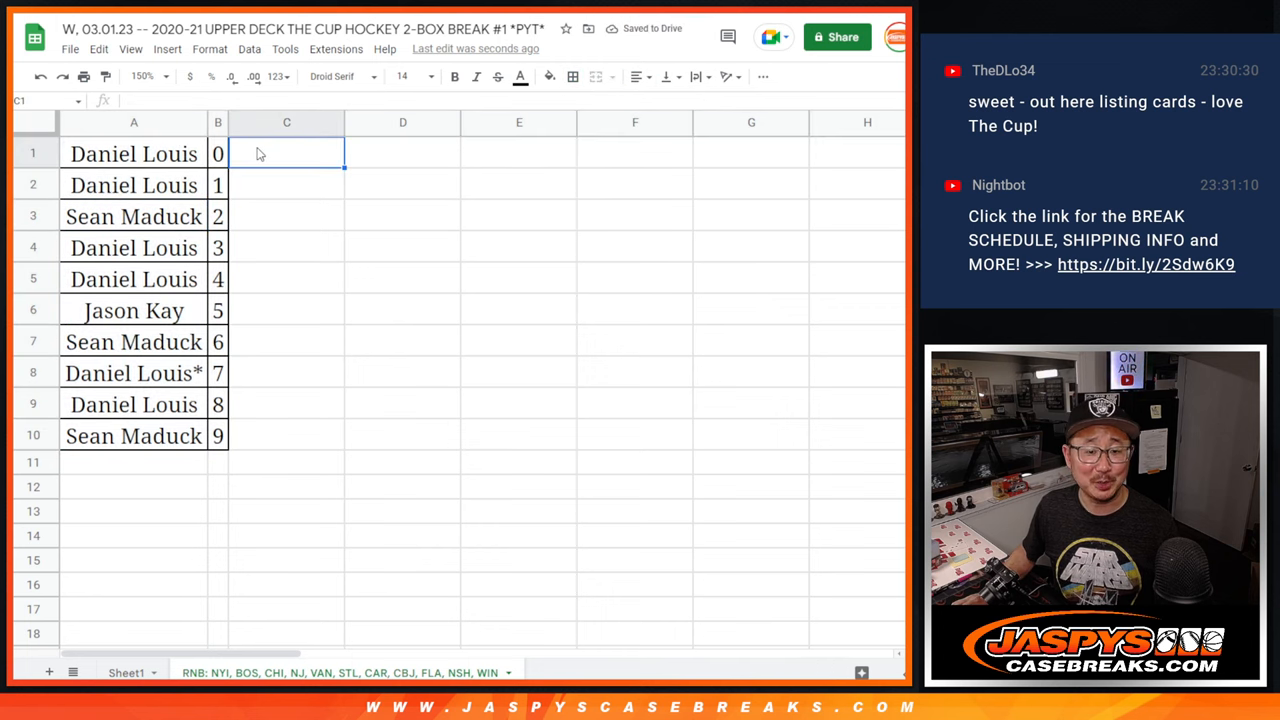